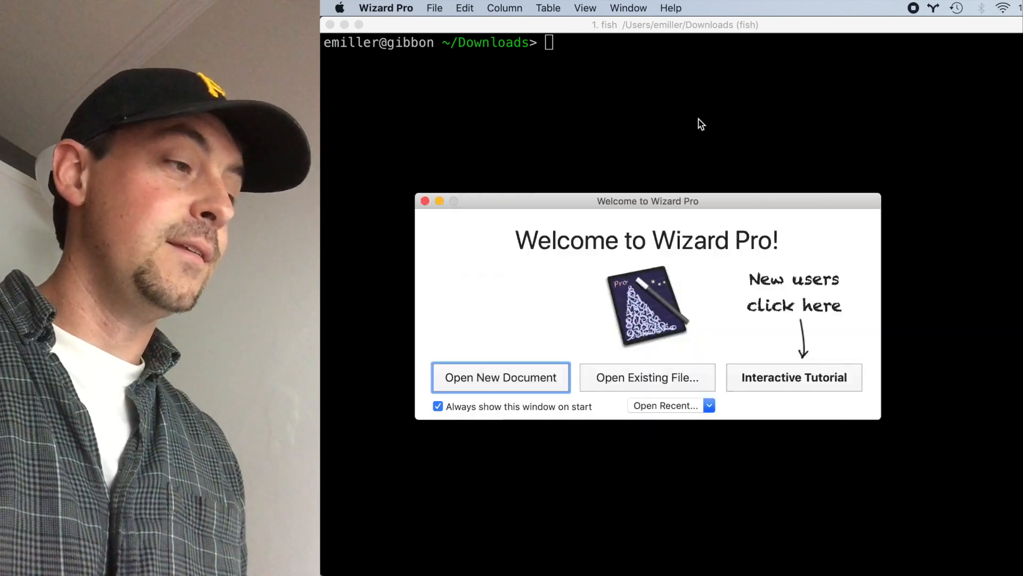
Open the 216data dataset from the Welcome window to view its raw records.
click(500, 378)
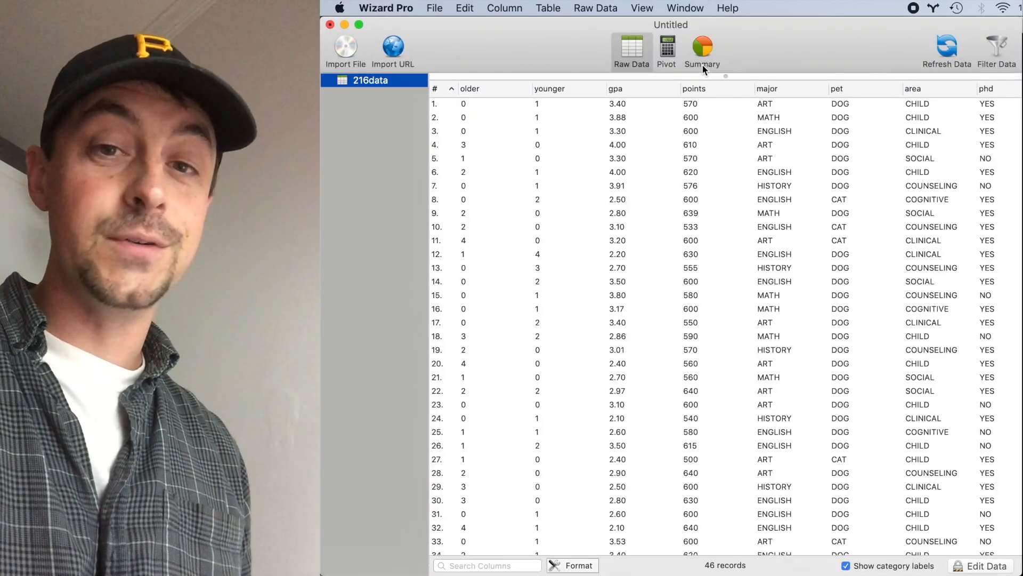
mouse_move(703, 52)
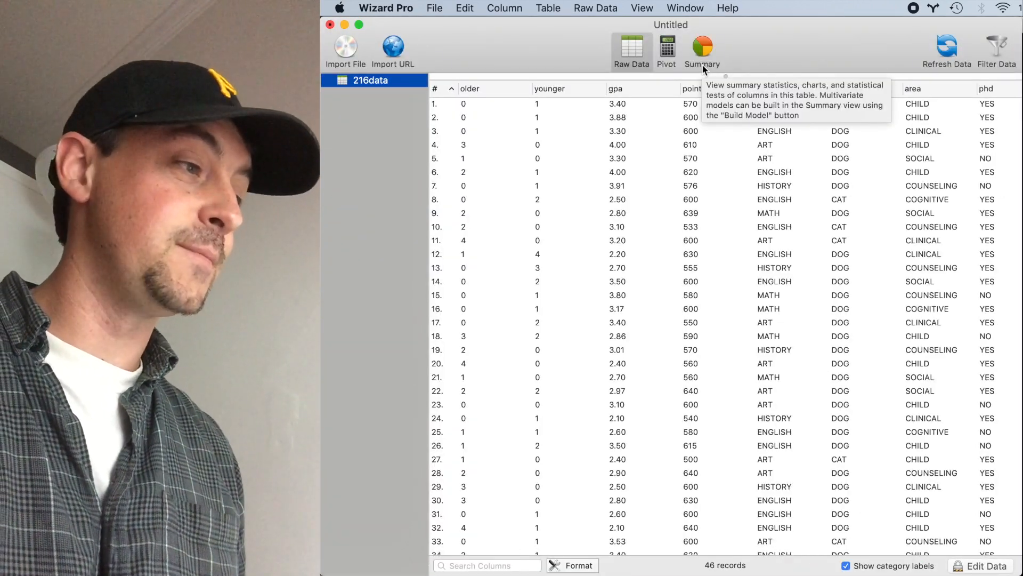
In Summary, model points on gpa and major covariates and build the model.
click(701, 52)
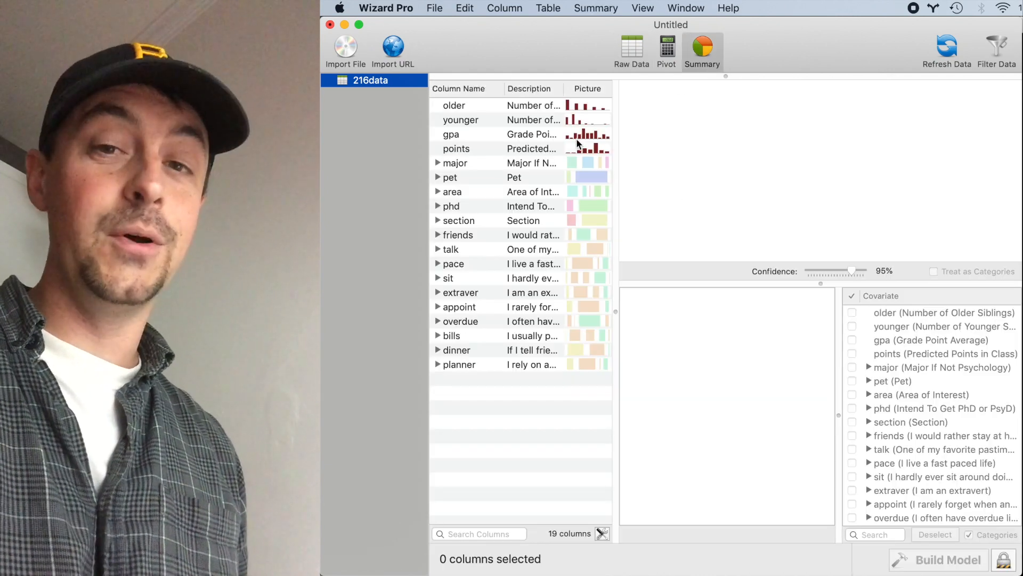
click(456, 148)
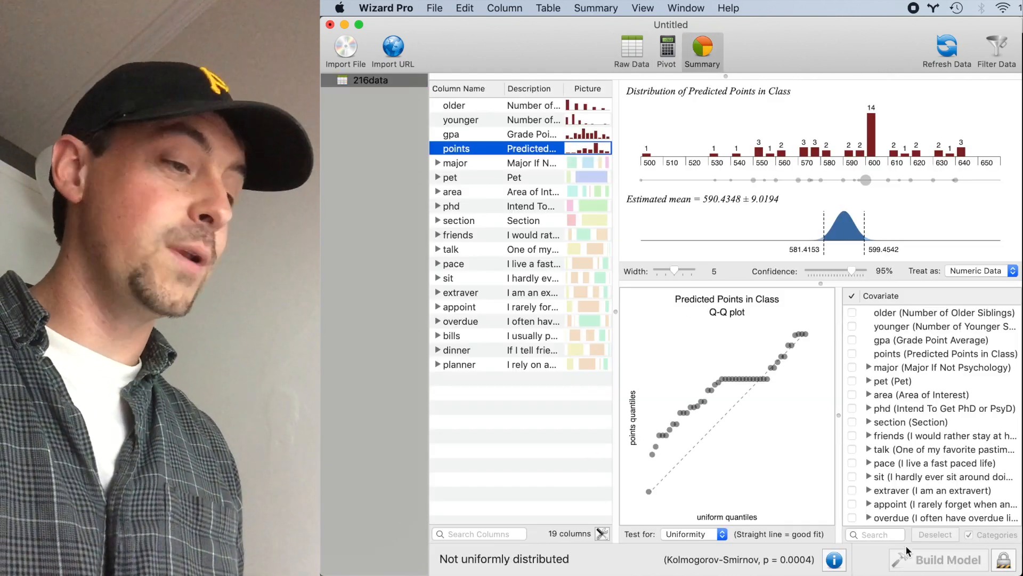
click(852, 340)
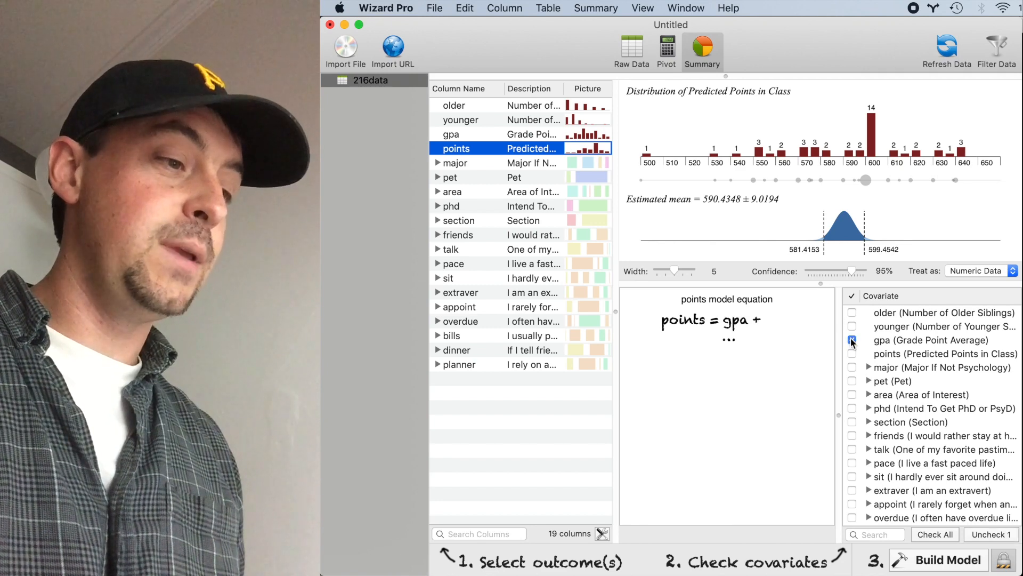
click(852, 421)
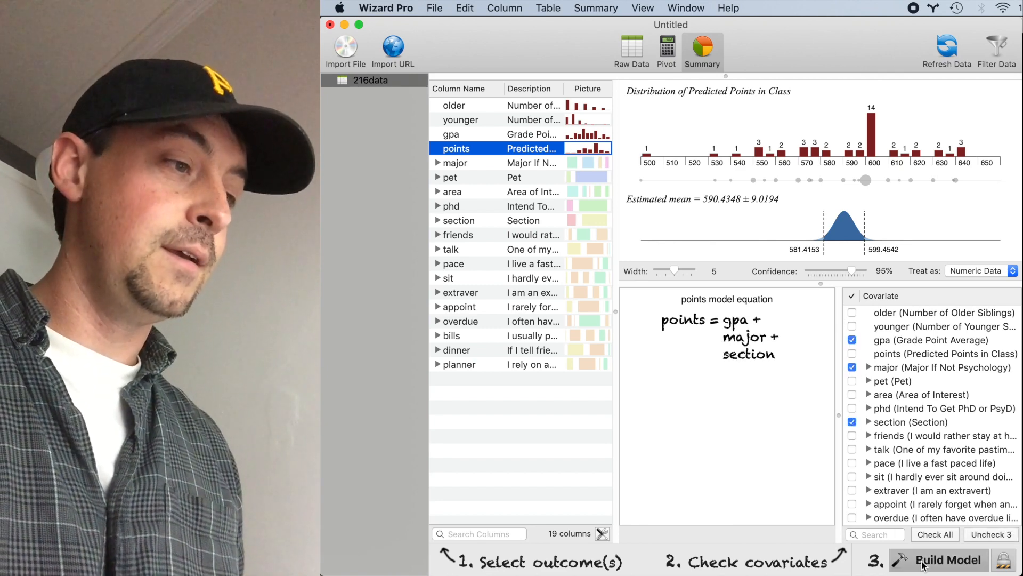
click(947, 560)
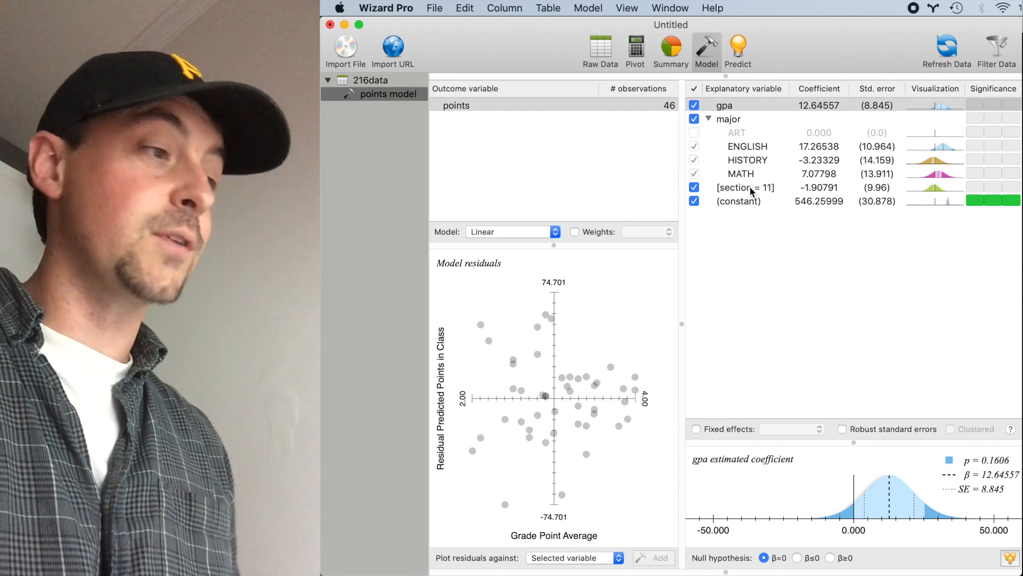
View the HISTORY and MATH major coefficient details in the variable table.
click(747, 160)
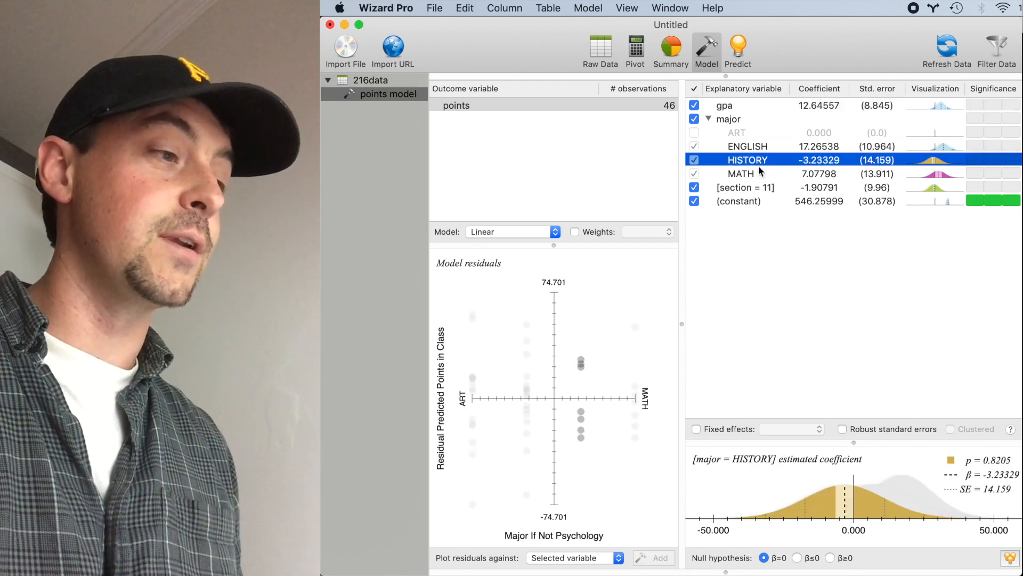
click(741, 173)
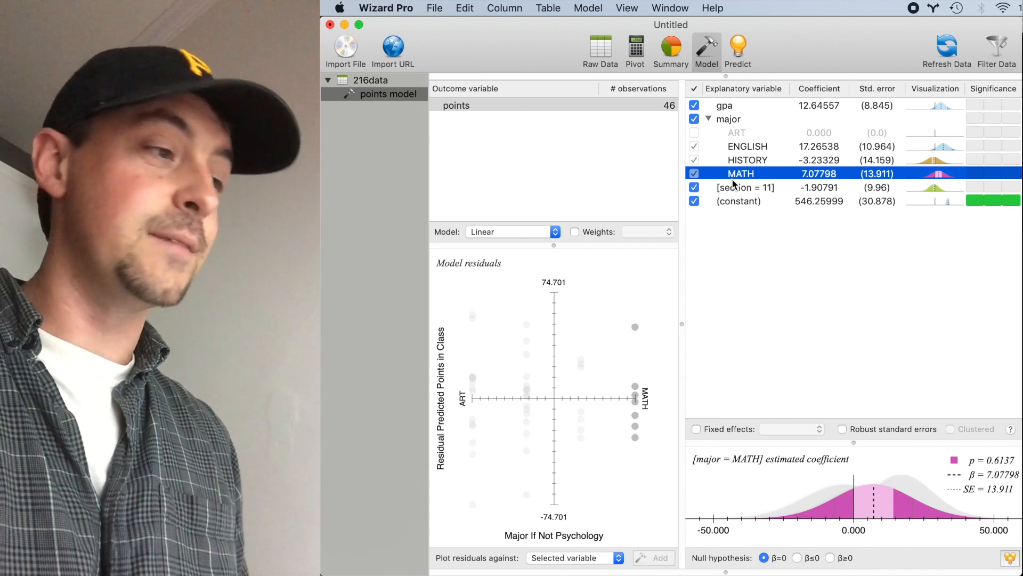
mouse_move(750, 243)
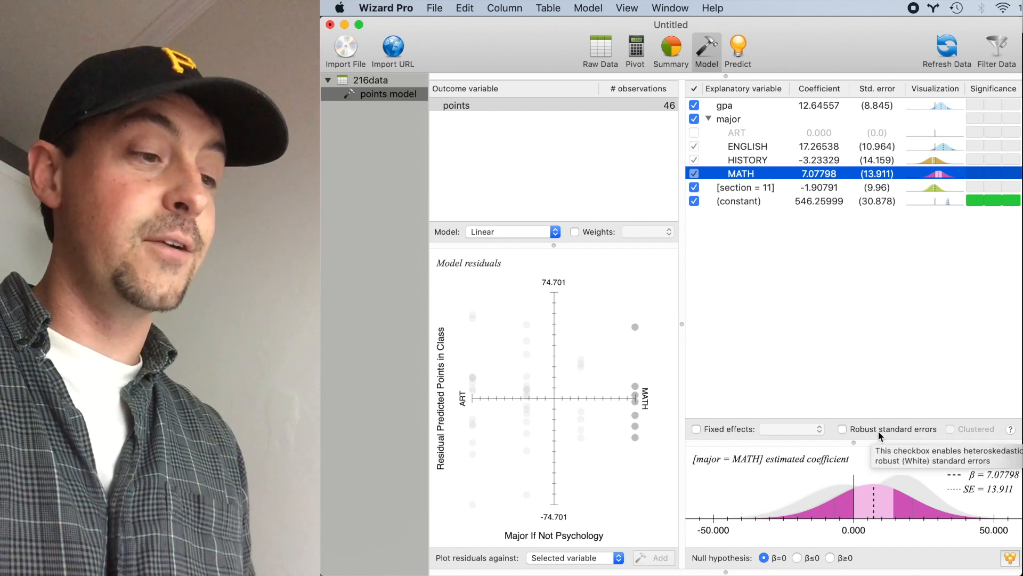
Enable robust standard errors, add section as a fixed effect, and inspect its row.
click(842, 428)
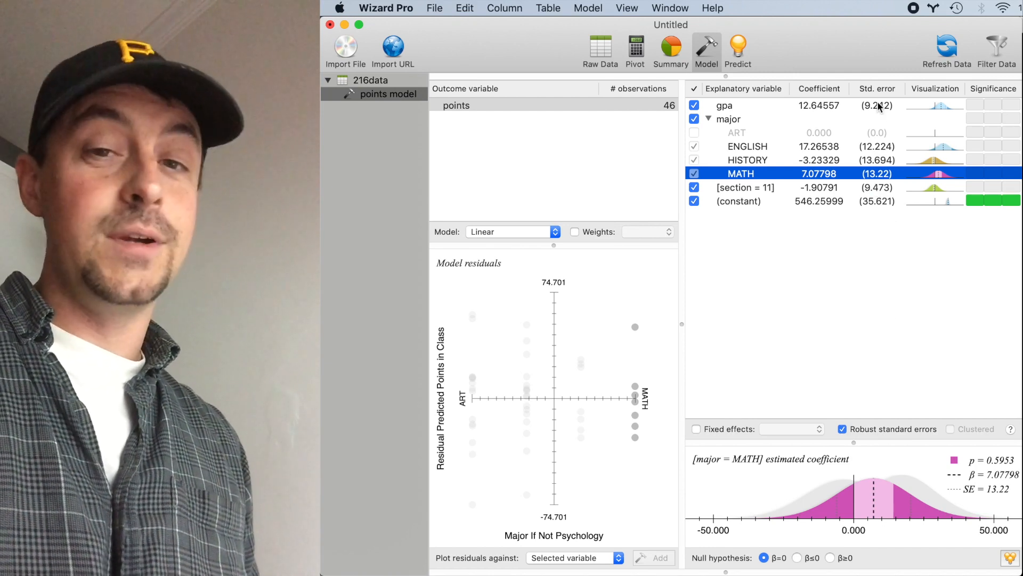
mouse_move(870, 127)
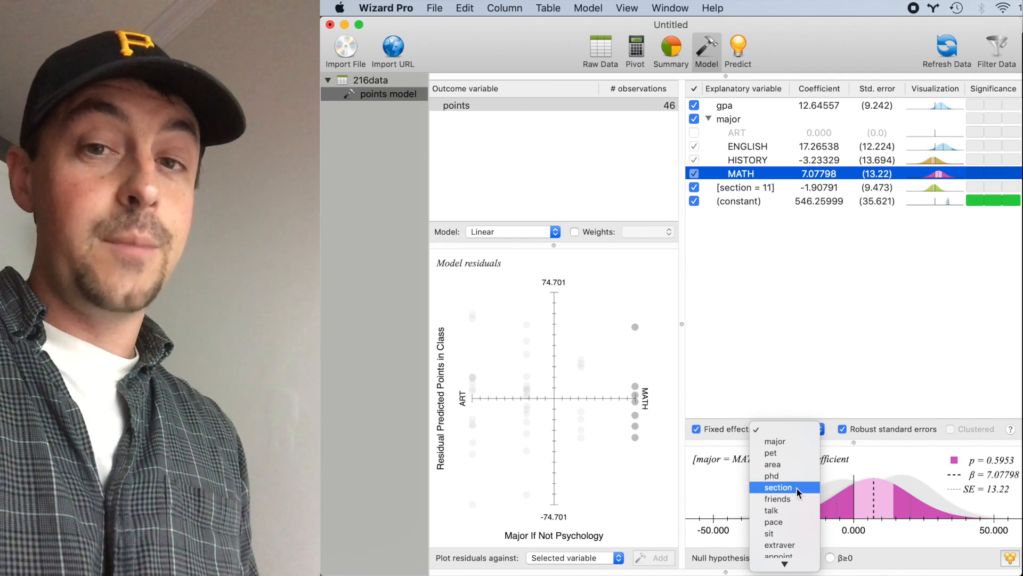
click(777, 487)
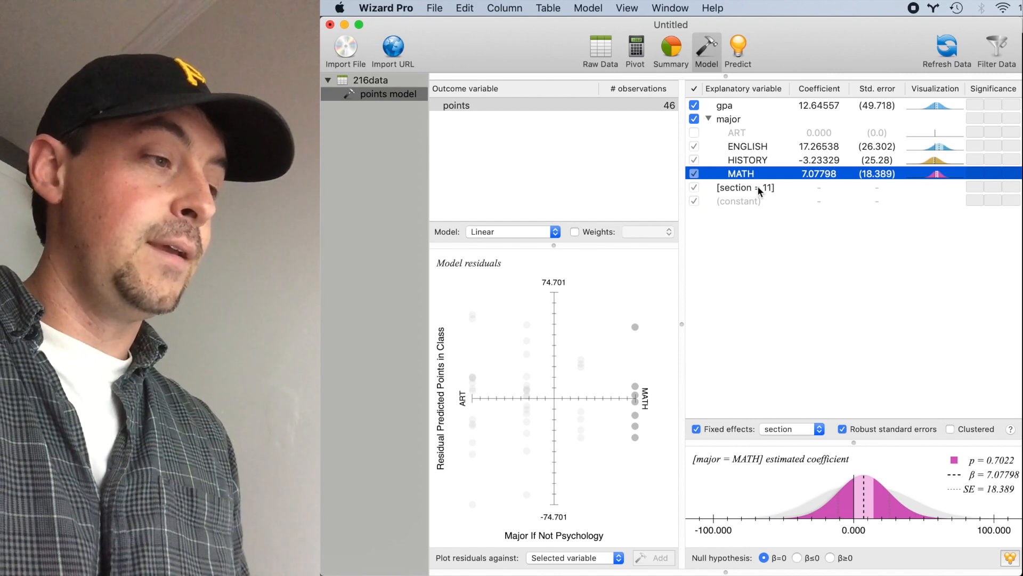
click(744, 187)
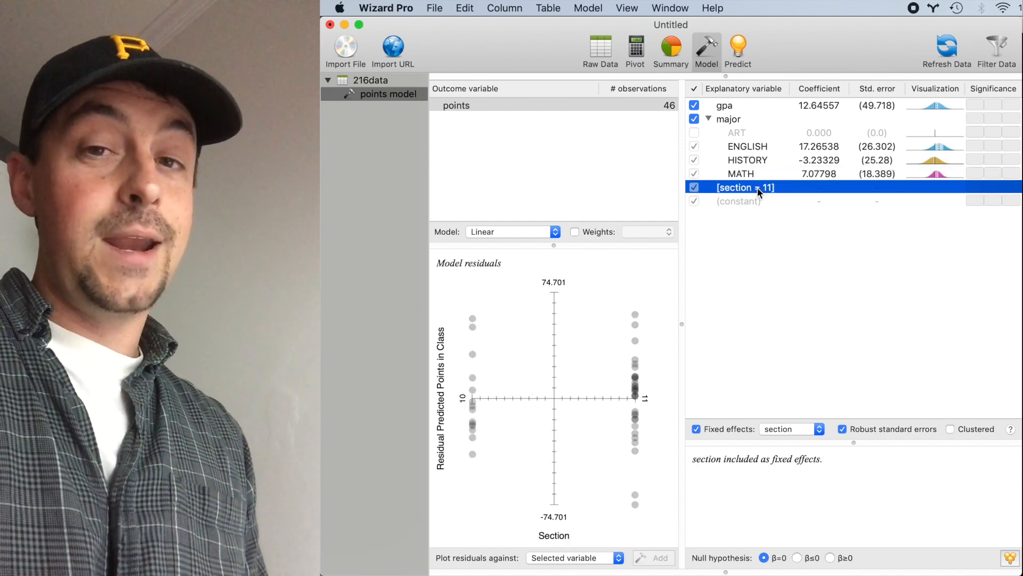